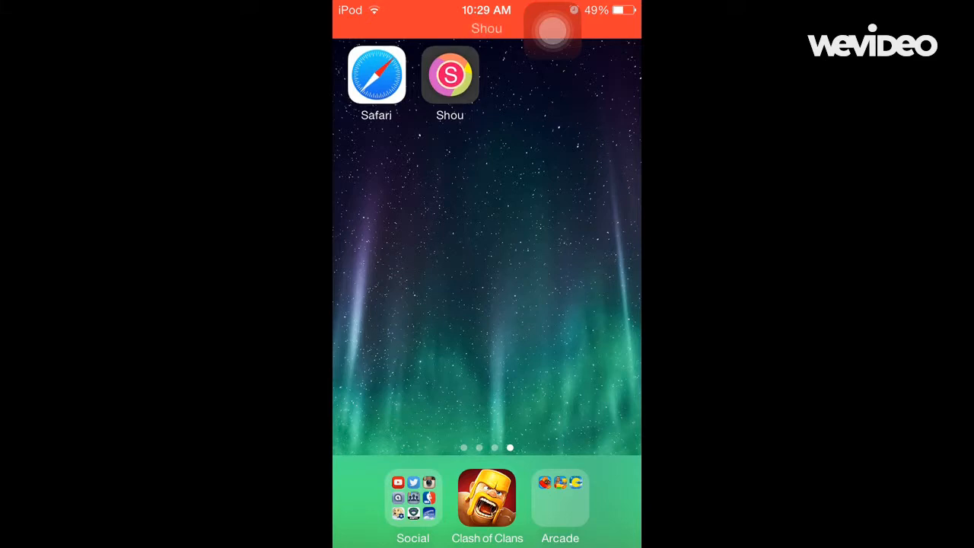
# - Load apps.appshed.com in Safari, landing on its Home page with Cydia, Apps and Movies sections
pyautogui.click(376, 75)
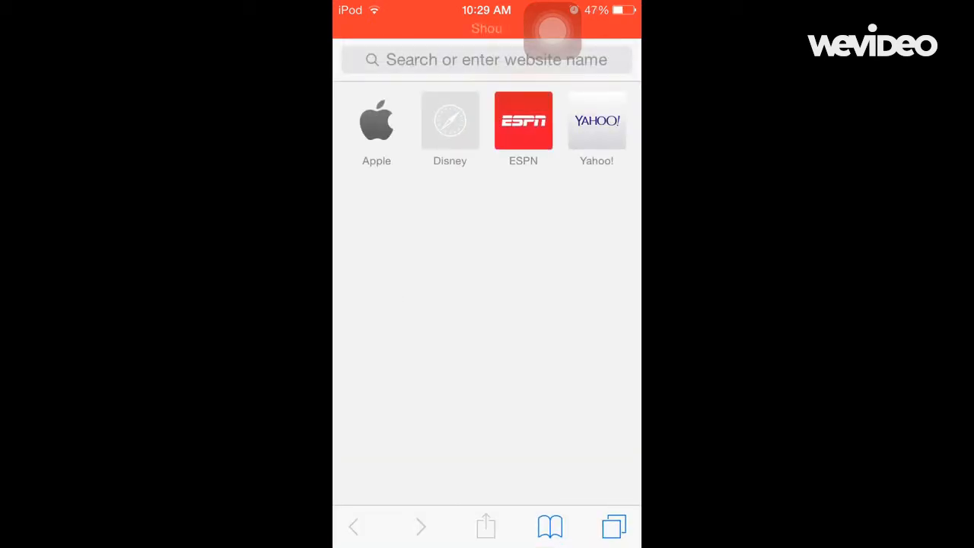
pyautogui.write('apps.appshed')
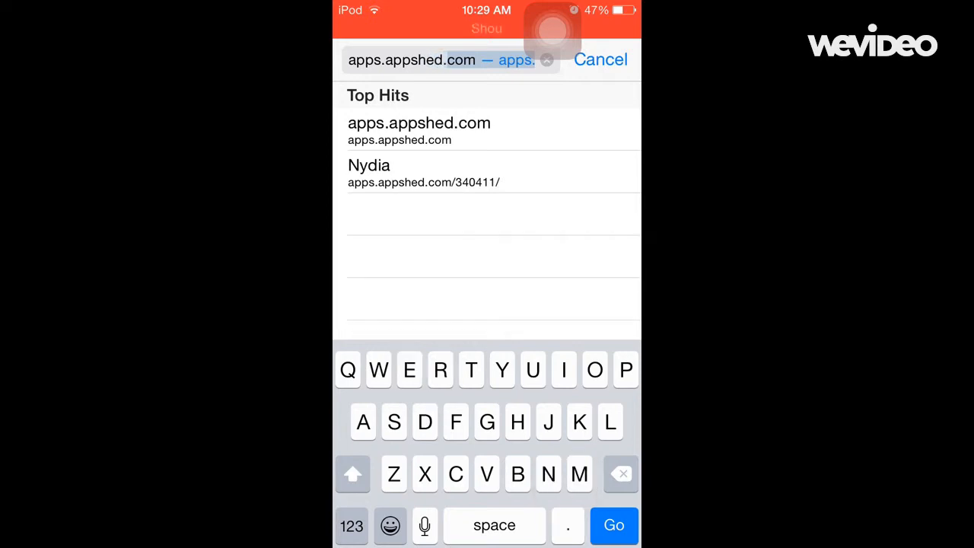
pyautogui.click(351, 525)
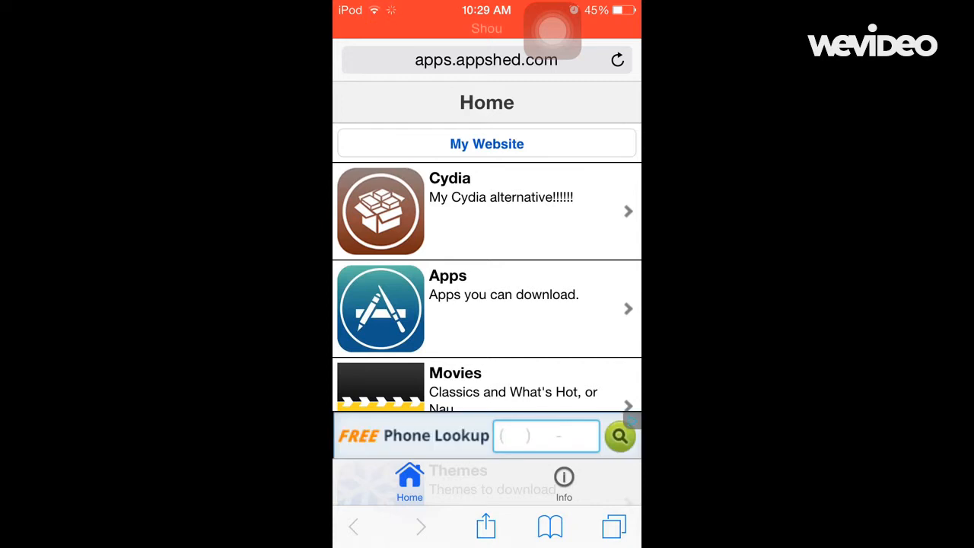
# - Browse the AppShed Apps list down to the Shou entry and select it
pyautogui.click(486, 308)
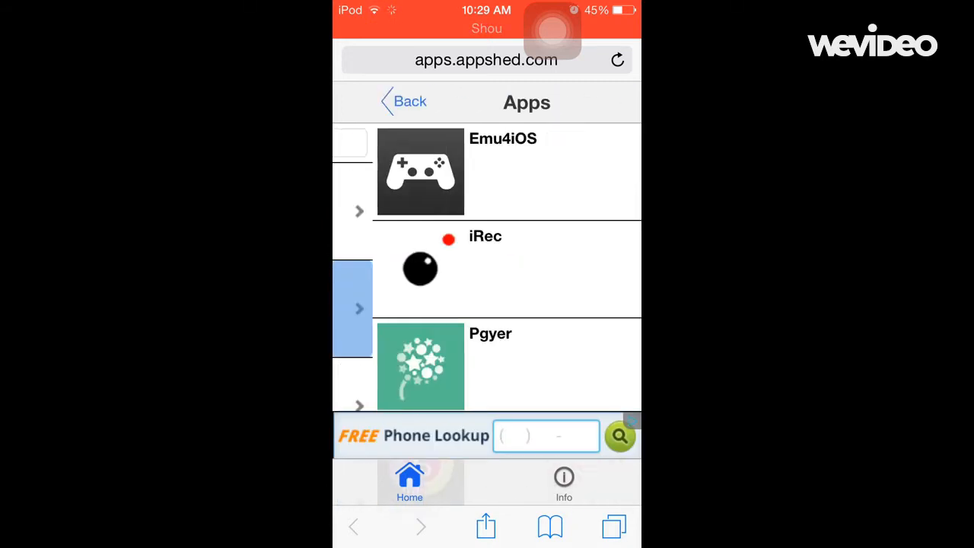
pyautogui.scroll(-3)
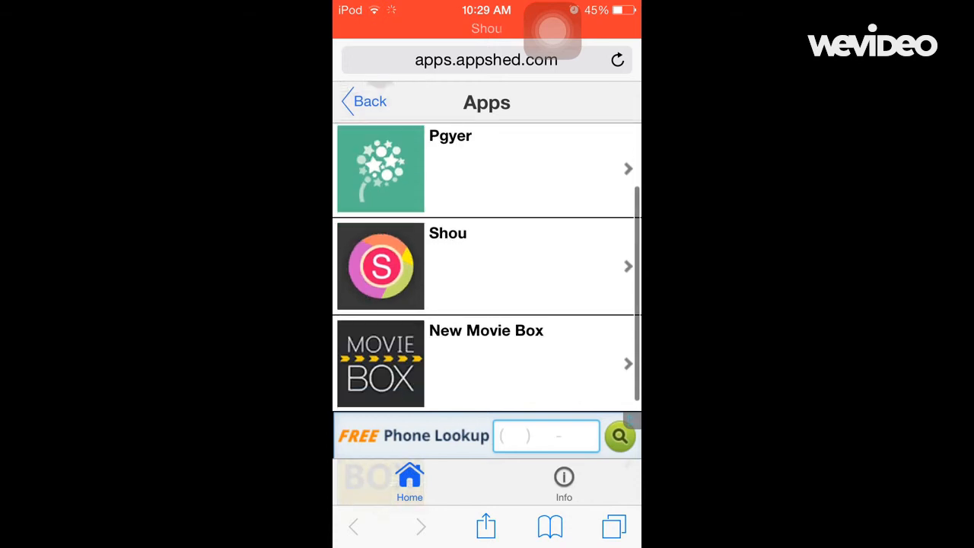
pyautogui.click(487, 265)
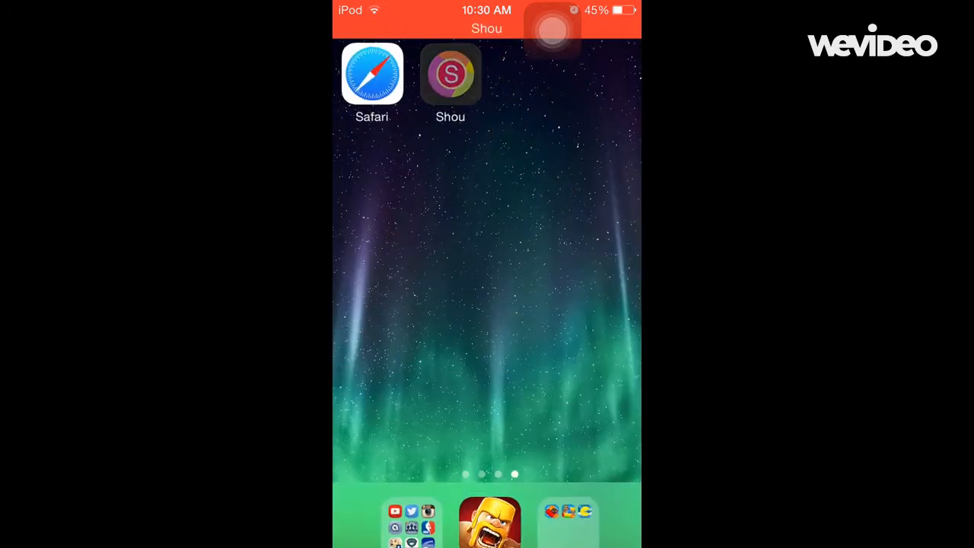
# - Launch Shou from the home screen and show the Recordings list with the saved 1:24 MOV clip
pyautogui.click(450, 74)
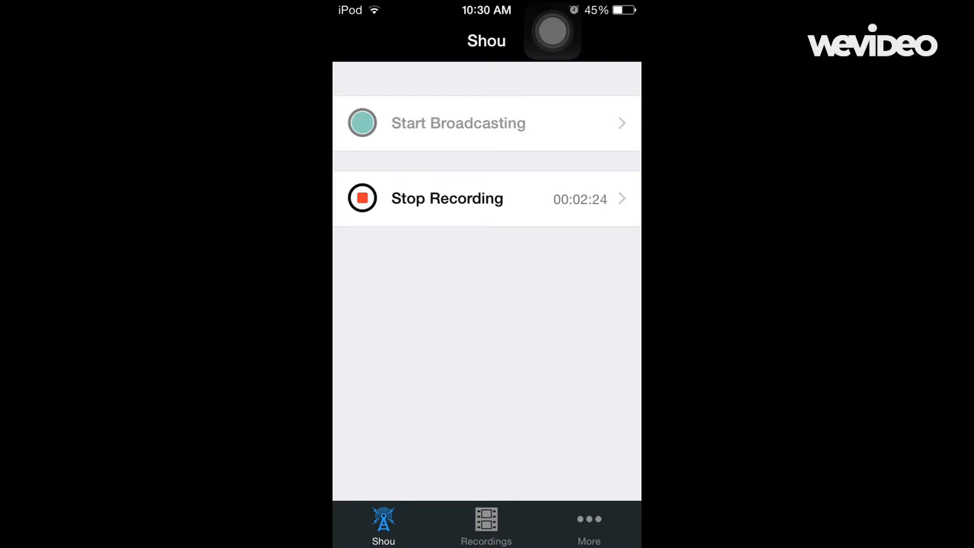
pyautogui.click(487, 525)
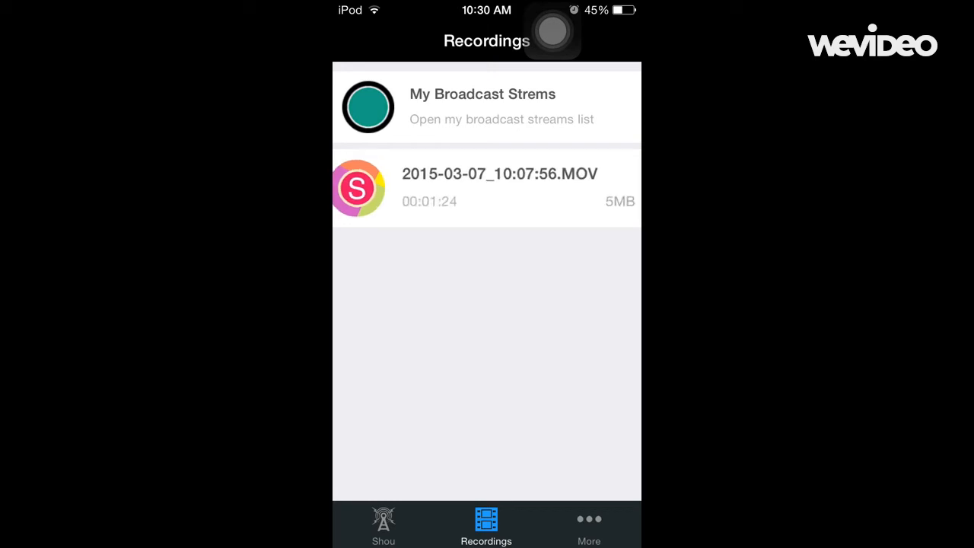
# - View the .MOV recording's action sheet, cancel it, and show the More page with version 0.4.2-Beta
pyautogui.click(499, 186)
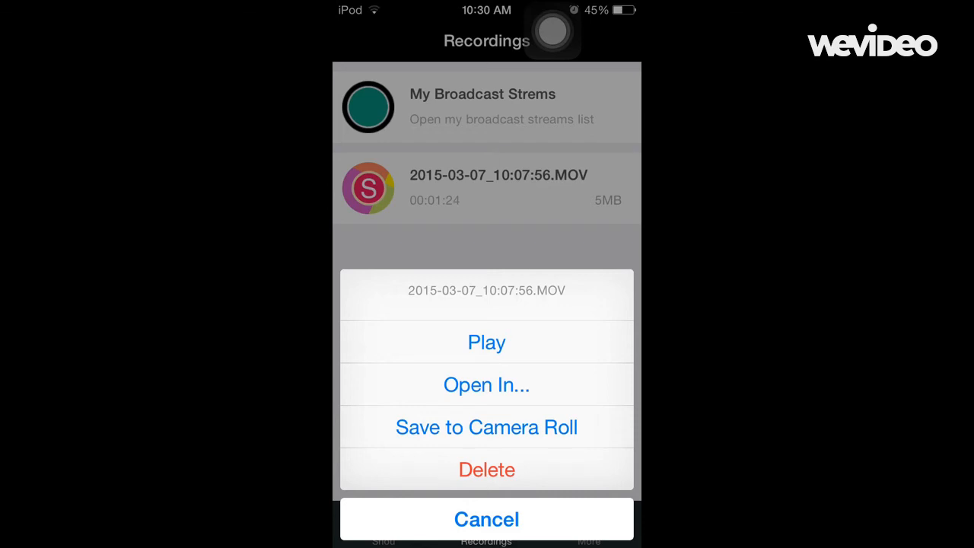
pyautogui.click(487, 519)
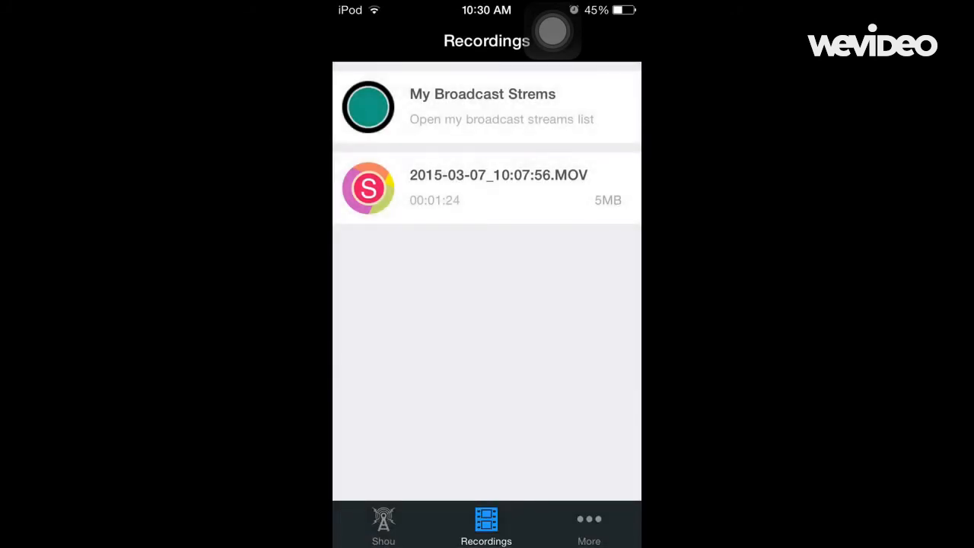
pyautogui.click(588, 525)
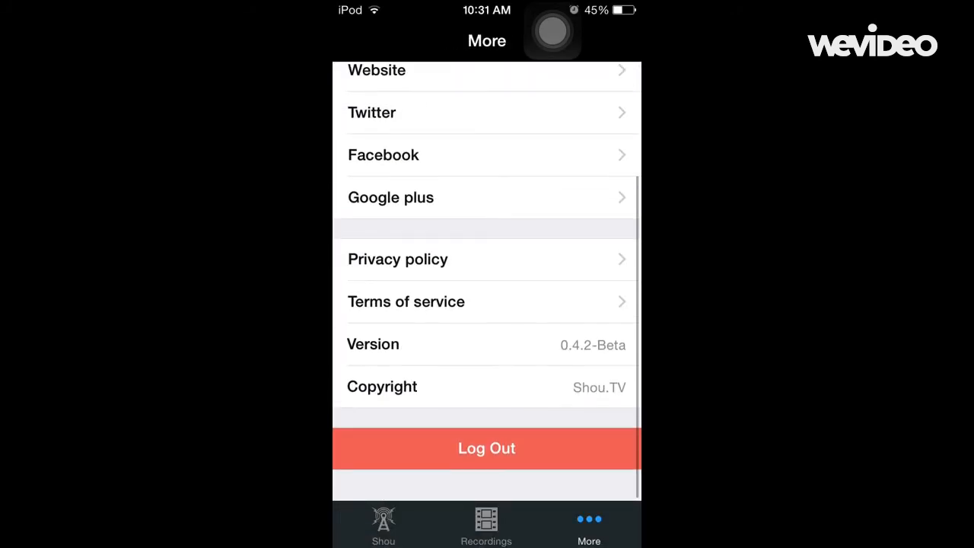